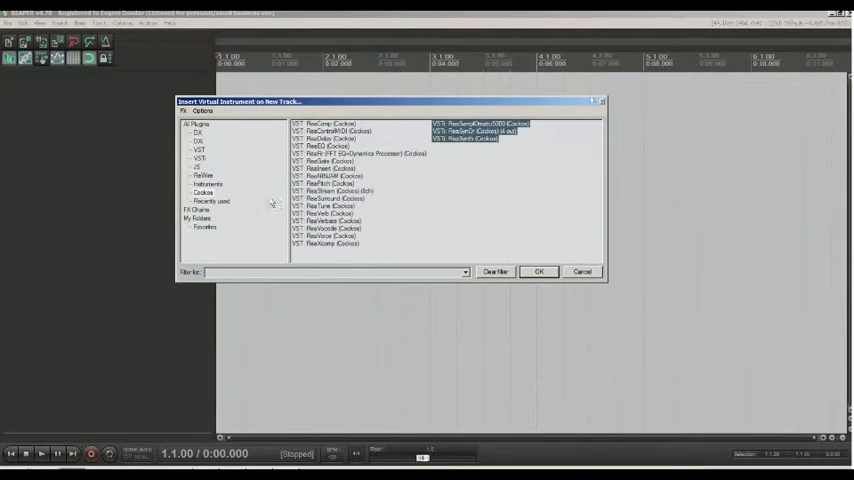
Browse the virtual instrument list offered for a new track.
{"action": "left_click", "coordinate": [200, 158]}
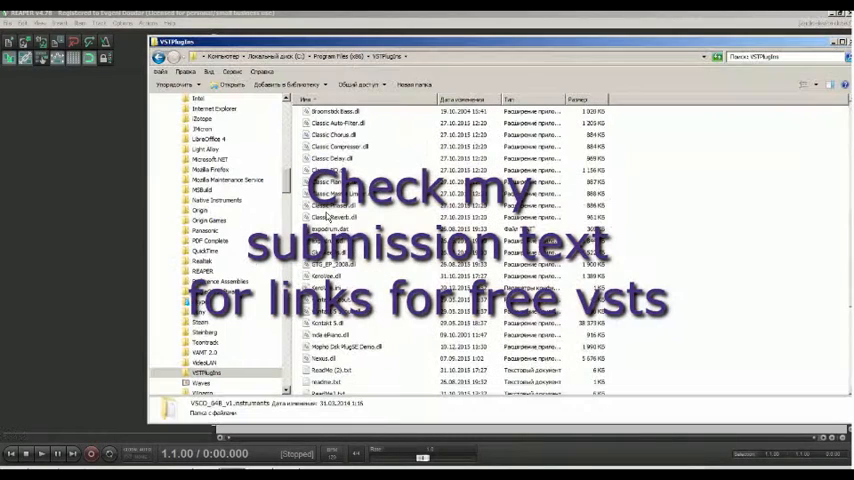
Locate the Kontakt 5 .dll file inside the VSTPlugins folder.
{"action": "left_click", "coordinate": [350, 300]}
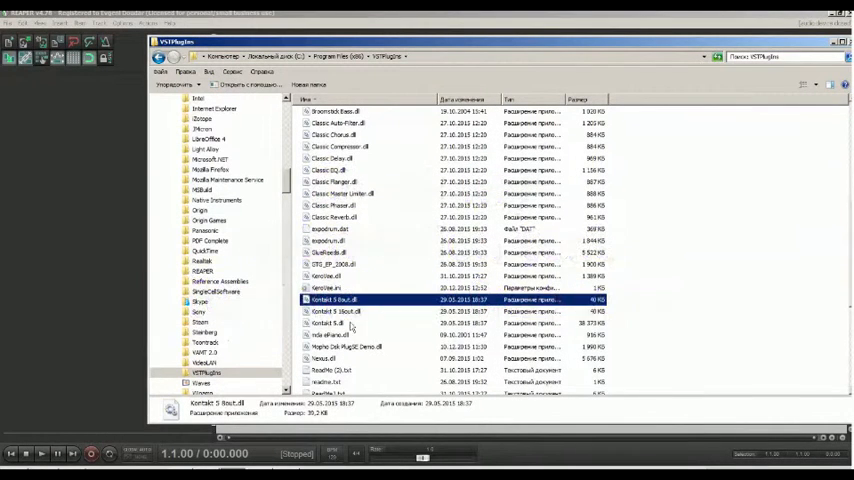
{"action": "left_click", "coordinate": [350, 334]}
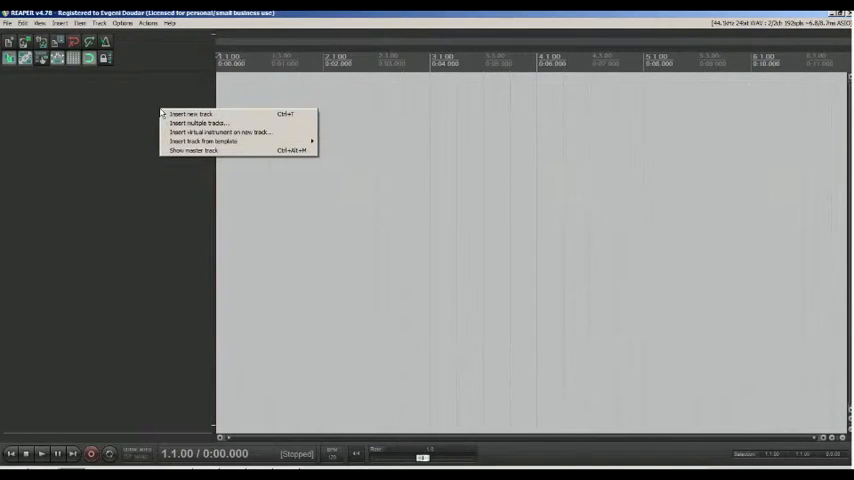
{"action": "mouse_move", "coordinate": [220, 132]}
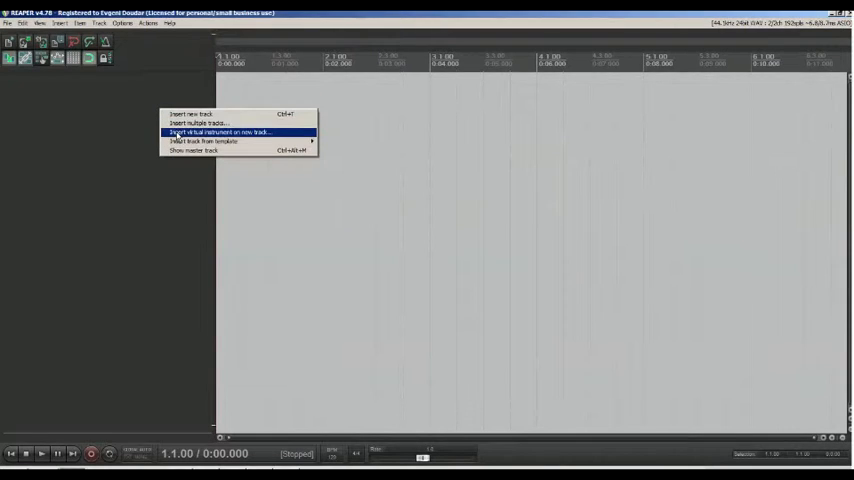
Insert a new track hosting the Kontakt 5 virtual instrument.
{"action": "left_click", "coordinate": [220, 132]}
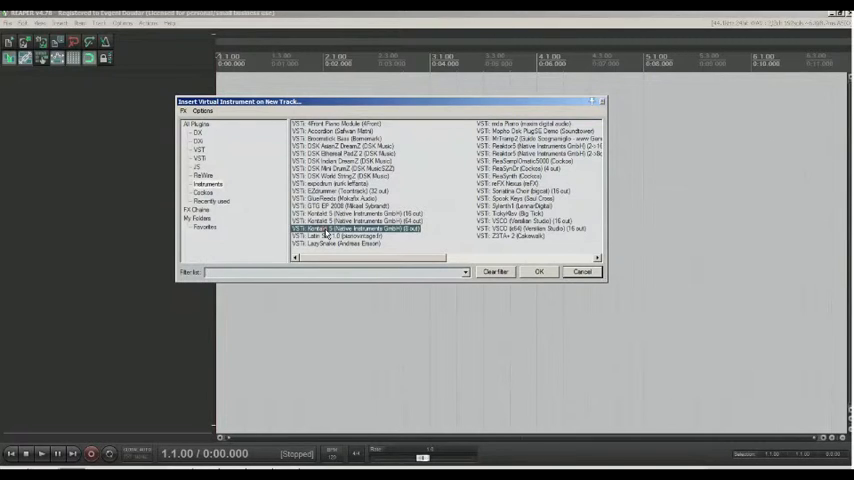
{"action": "left_click", "coordinate": [538, 272]}
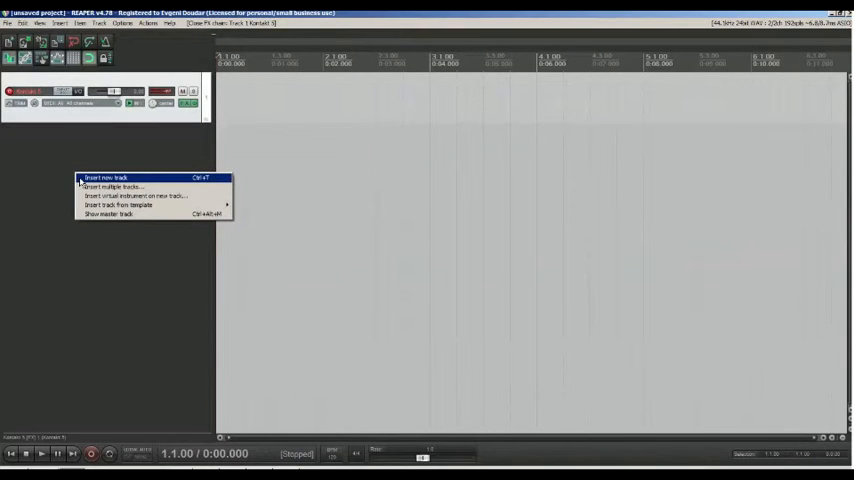
Insert a second track and browse the VSTi categories in its Add FX window.
{"action": "left_click", "coordinate": [106, 176]}
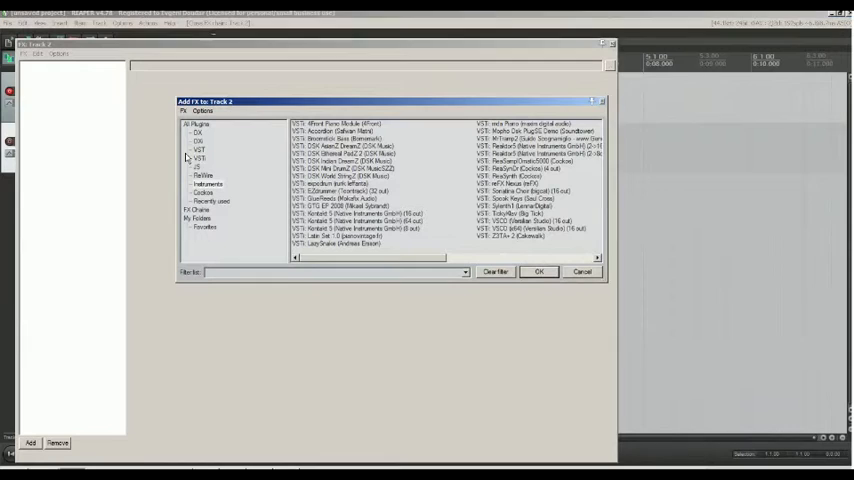
{"action": "left_click", "coordinate": [208, 184]}
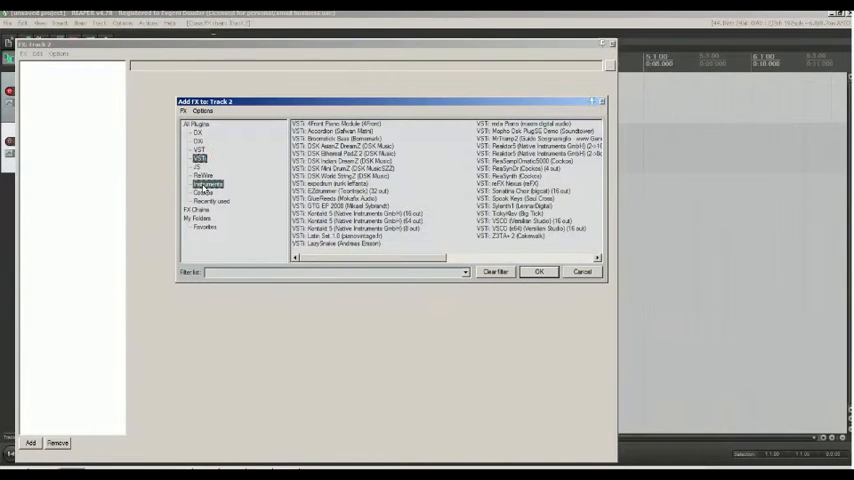
{"action": "left_click", "coordinate": [204, 192]}
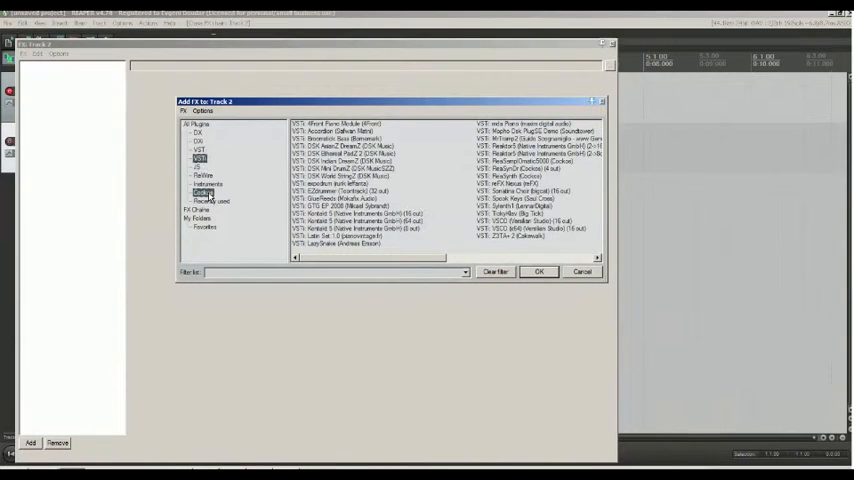
{"action": "left_click", "coordinate": [208, 184]}
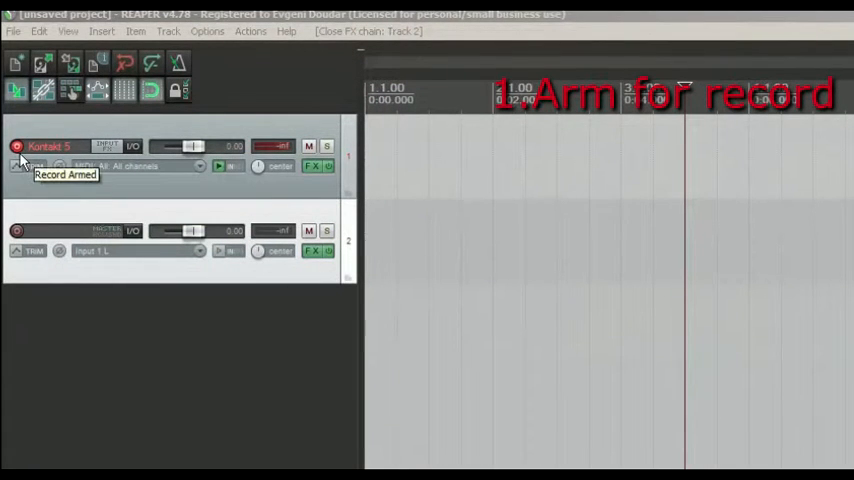
{"action": "mouse_move", "coordinate": [32, 166]}
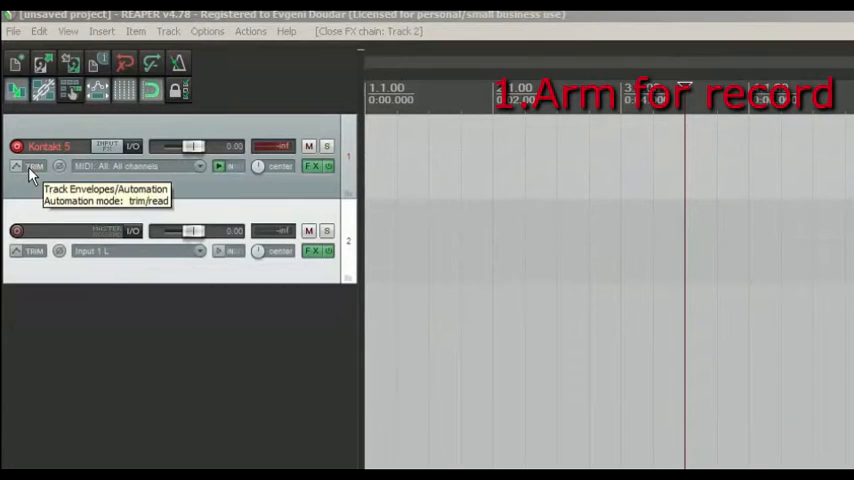
Set the Kontakt 5 track input to MIDI All channels and bring up the instrument.
{"action": "left_click", "coordinate": [316, 168]}
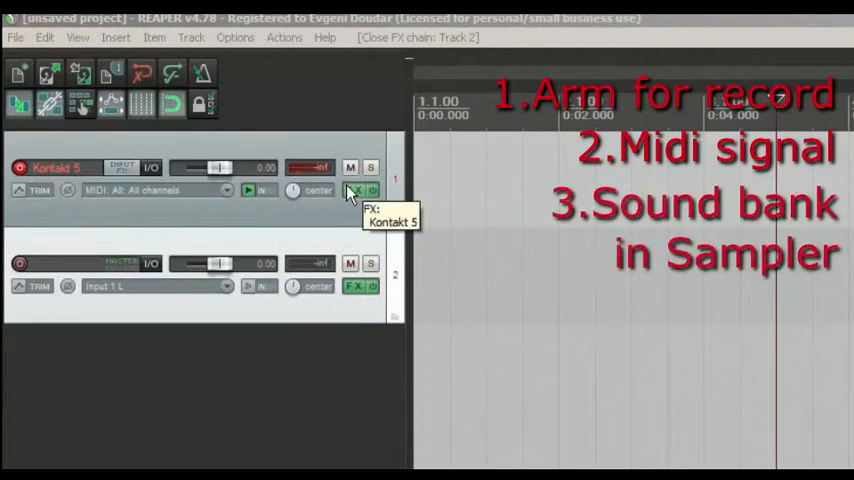
{"action": "left_click", "coordinate": [356, 190]}
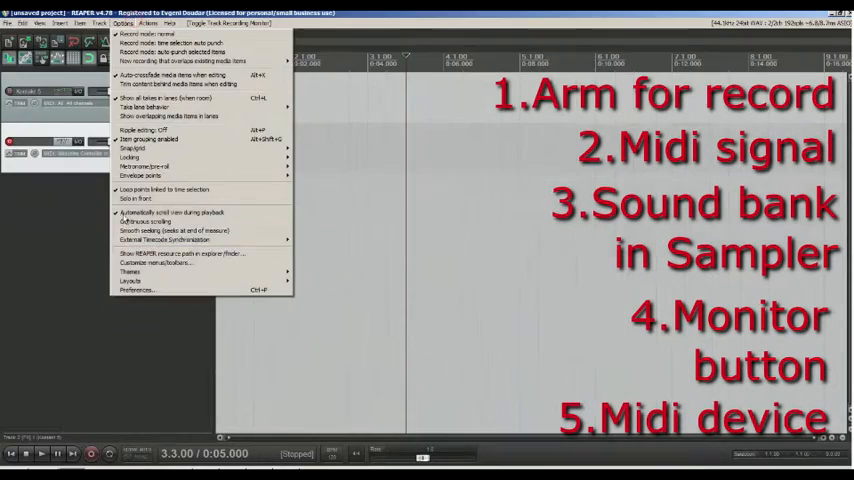
Visit Preferences and lower the Kontakt 5 track volume to -2.85 dB.
{"action": "left_click", "coordinate": [138, 290]}
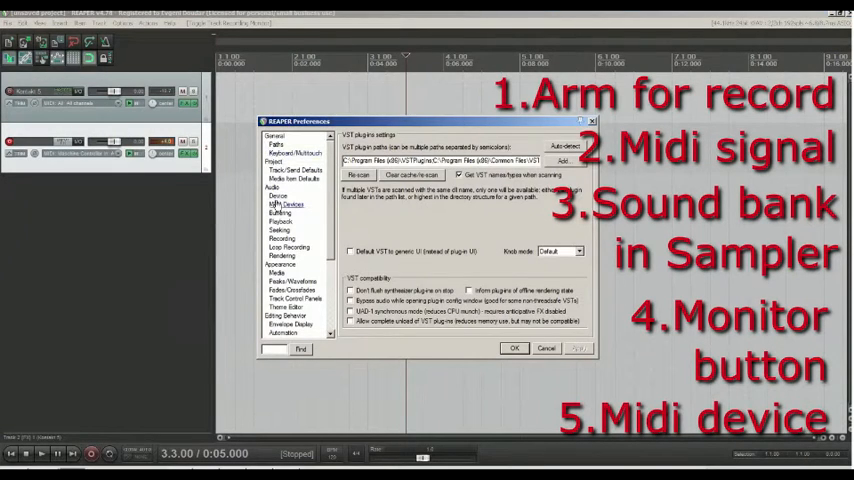
{"action": "left_click", "coordinate": [288, 204]}
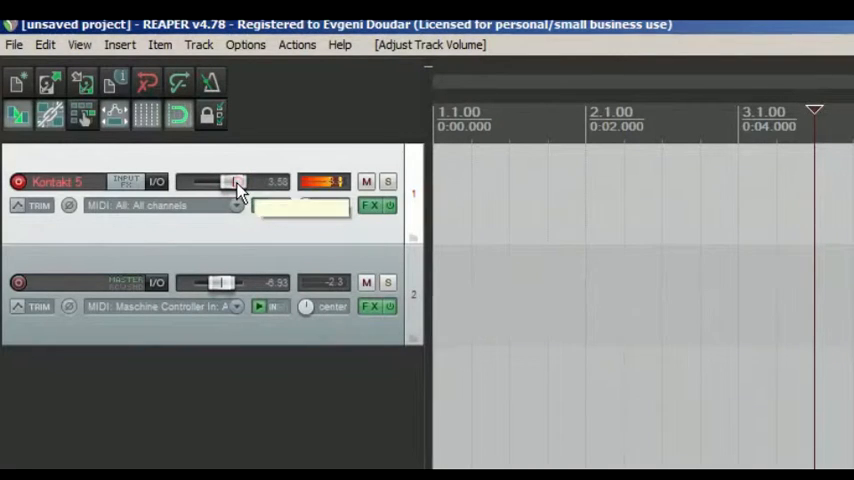
{"action": "left_click_drag", "start_coordinate": [238, 182], "coordinate": [232, 182]}
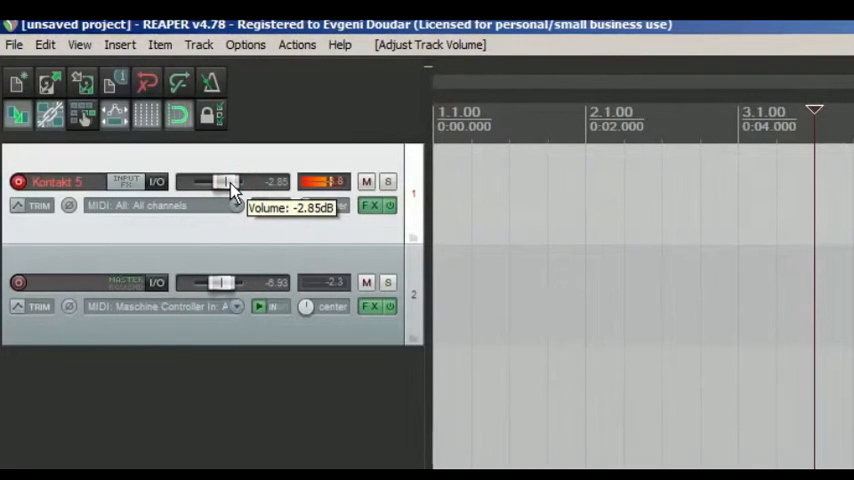
Turn the metronome on and bring up its pre-roll settings.
{"action": "left_click", "coordinate": [212, 78]}
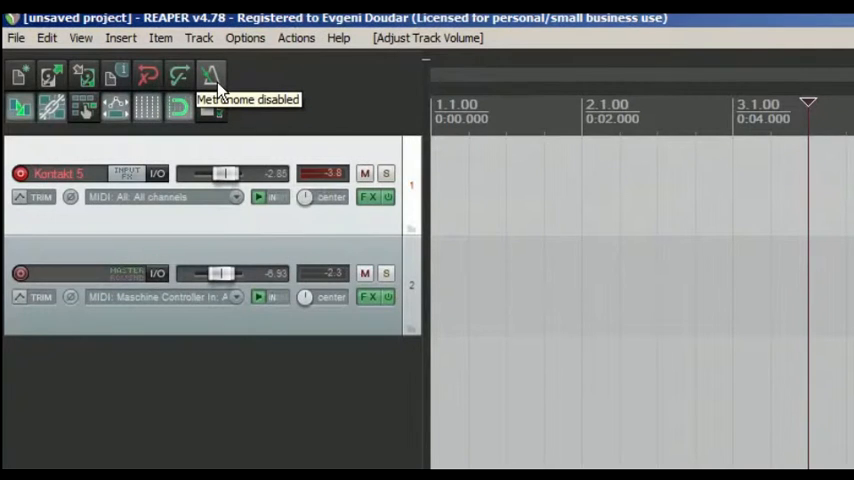
{"action": "left_click", "coordinate": [212, 76]}
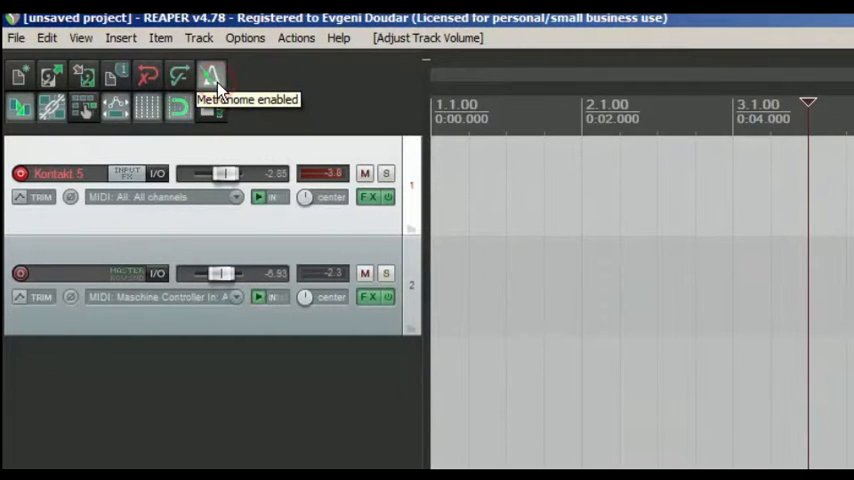
{"action": "left_click", "coordinate": [212, 78]}
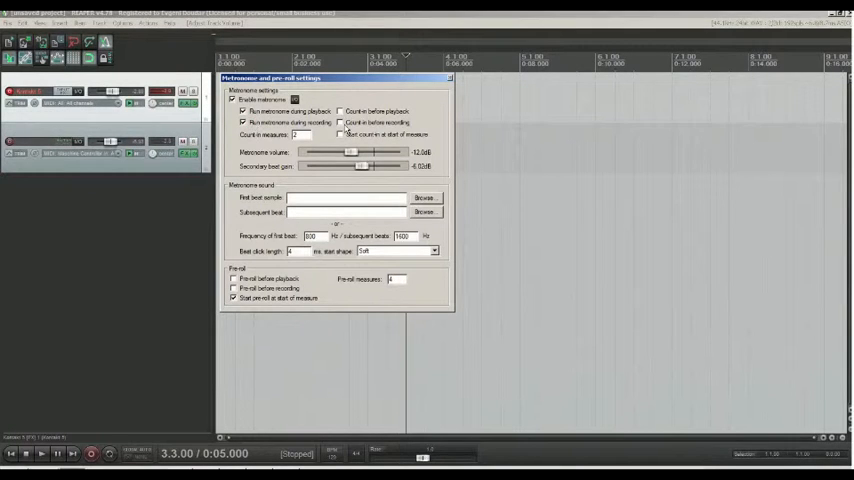
Adjust the metronome volume and secondary beat gain sliders.
{"action": "left_click", "coordinate": [342, 122]}
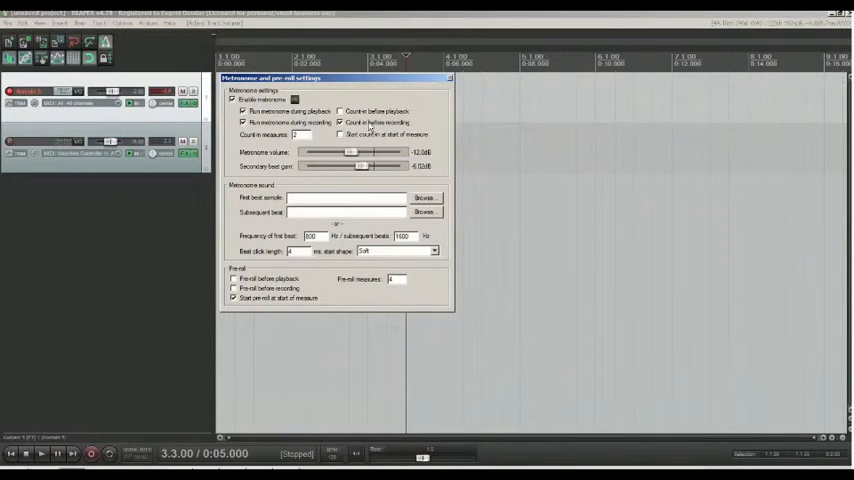
{"action": "left_click_drag", "start_coordinate": [350, 152], "coordinate": [364, 152]}
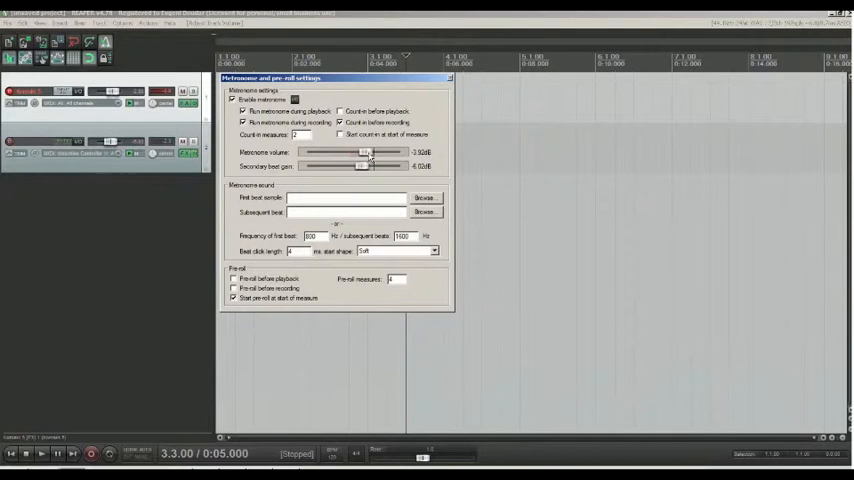
{"action": "left_click_drag", "start_coordinate": [364, 152], "coordinate": [352, 152]}
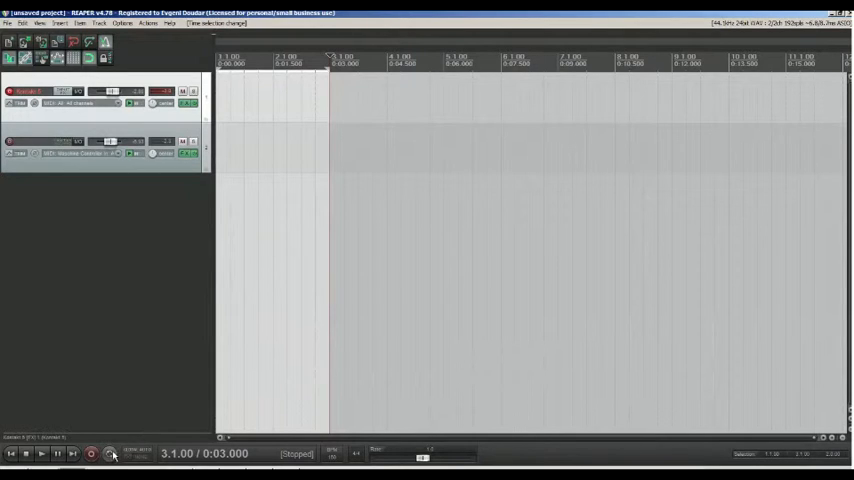
{"action": "mouse_move", "coordinate": [108, 456]}
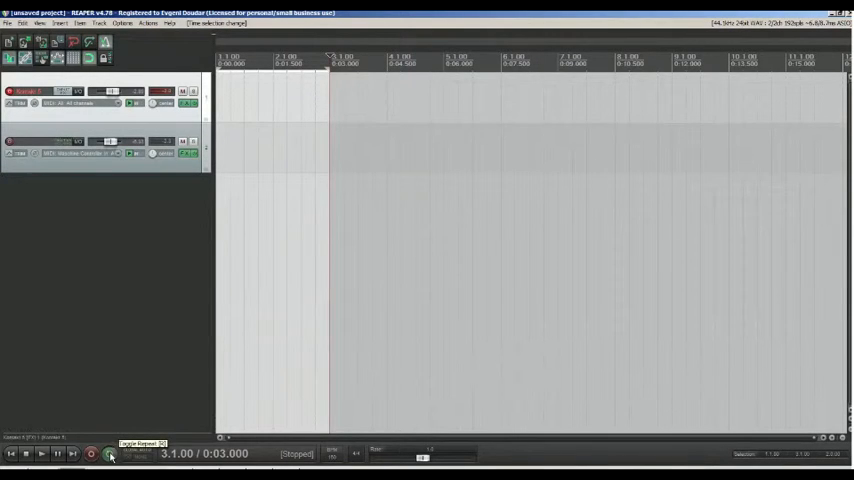
Record a first MIDI take on the armed Kontakt track after the count-in.
{"action": "left_click", "coordinate": [108, 452]}
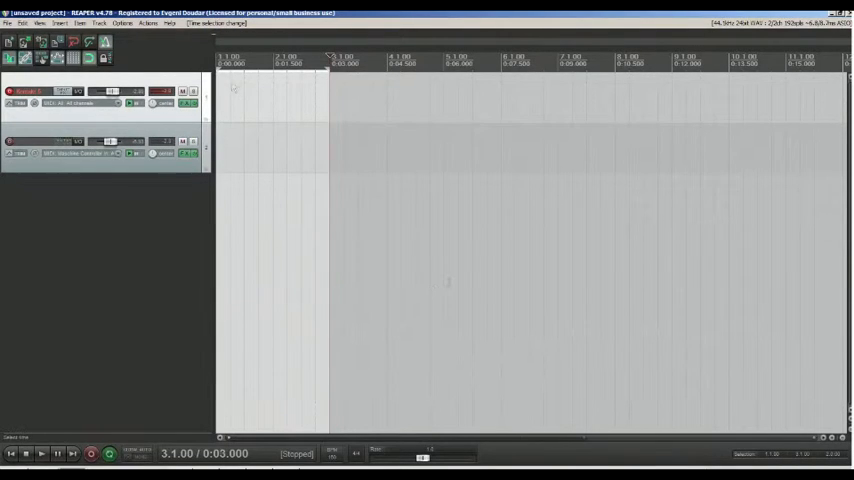
{"action": "left_click", "coordinate": [92, 452]}
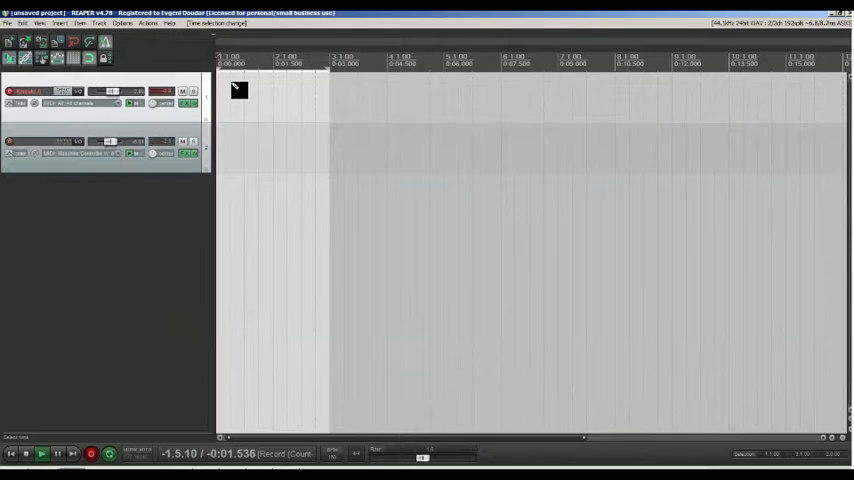
{"action": "left_click", "coordinate": [92, 452]}
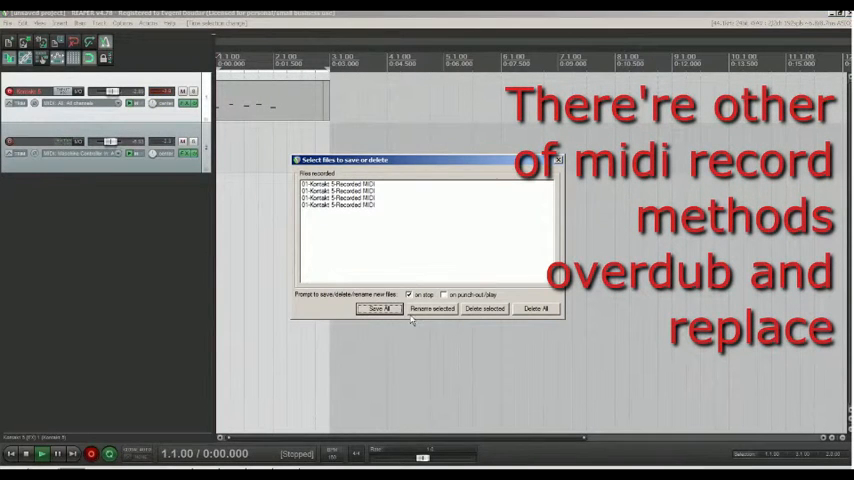
Keep all the recorded MIDI takes with Save All.
{"action": "left_click", "coordinate": [380, 308]}
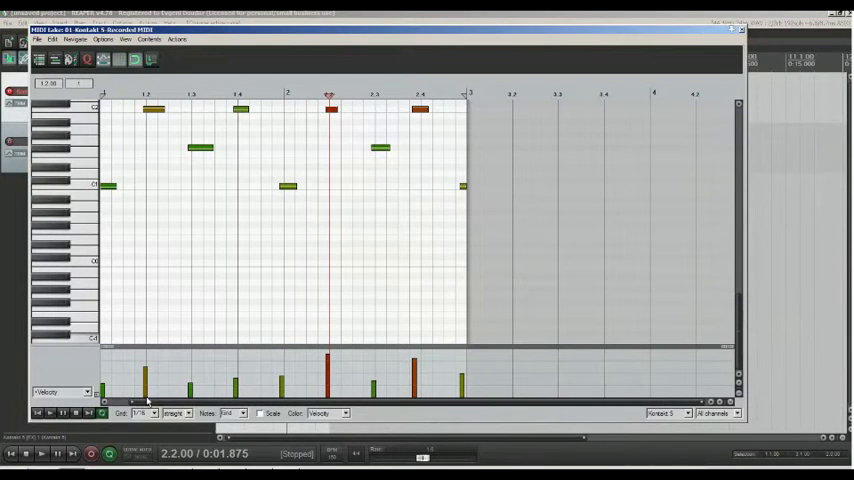
Open the recorded MIDI item in the MIDI Editor piano roll.
{"action": "left_click", "coordinate": [144, 412]}
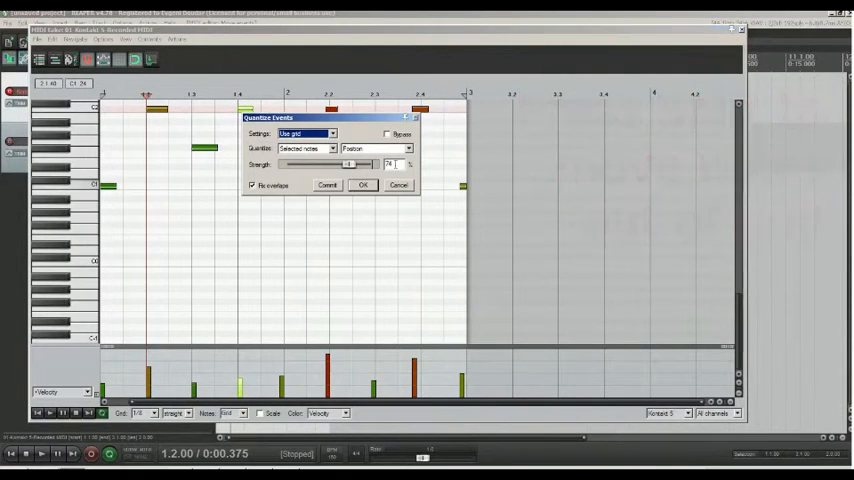
Quantize the selected notes' positions to the grid using Use grid, Selected notes and Position.
{"action": "left_click", "coordinate": [388, 134]}
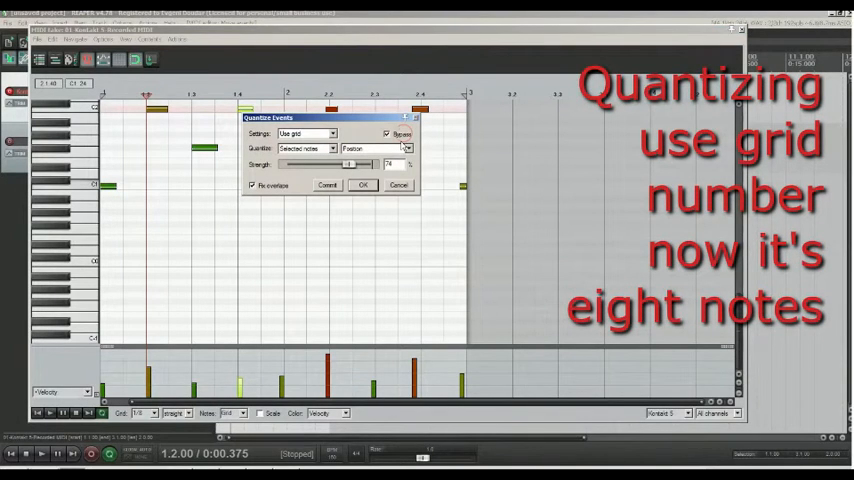
{"action": "left_click", "coordinate": [404, 148]}
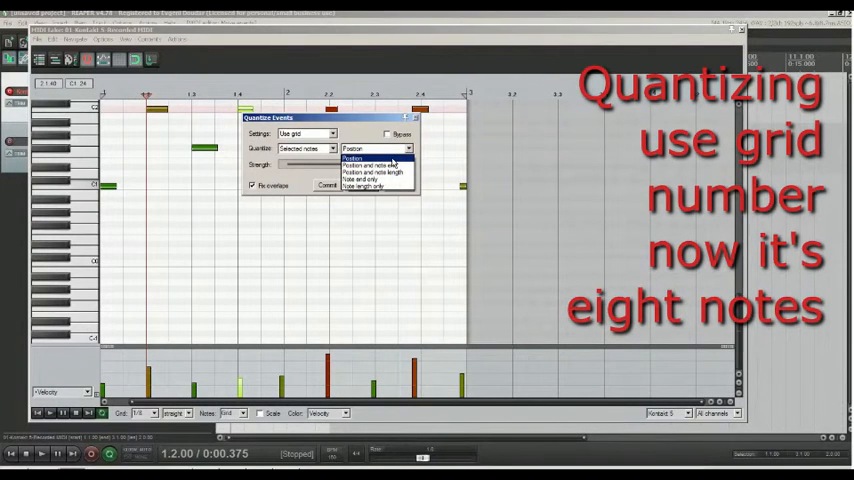
{"action": "left_click", "coordinate": [352, 156]}
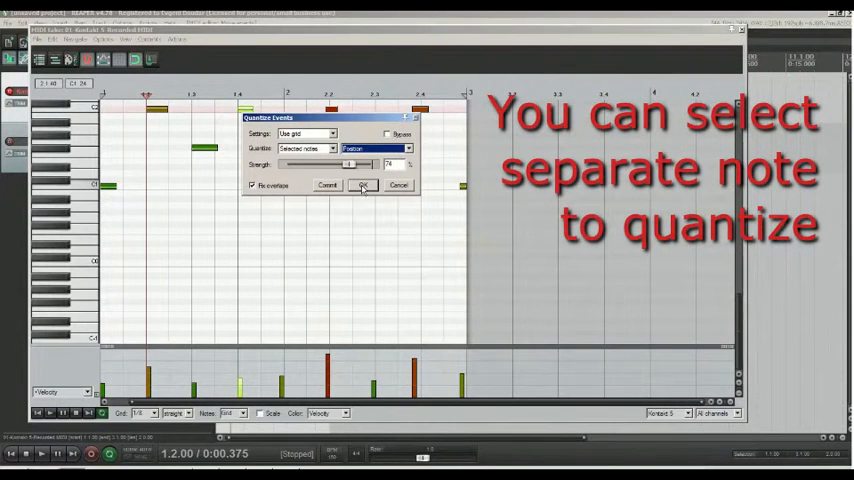
{"action": "left_click", "coordinate": [364, 184]}
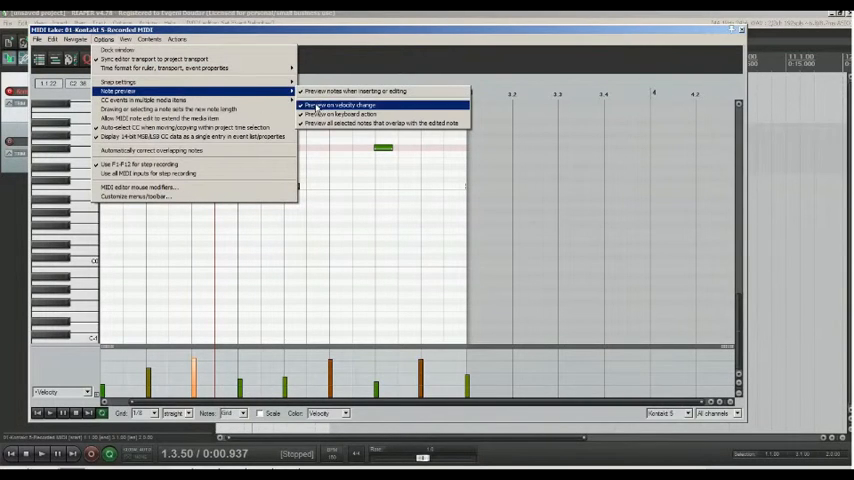
Choose a note preview option, then apply an Edit menu note-length command to the recorded notes.
{"action": "left_click", "coordinate": [340, 104]}
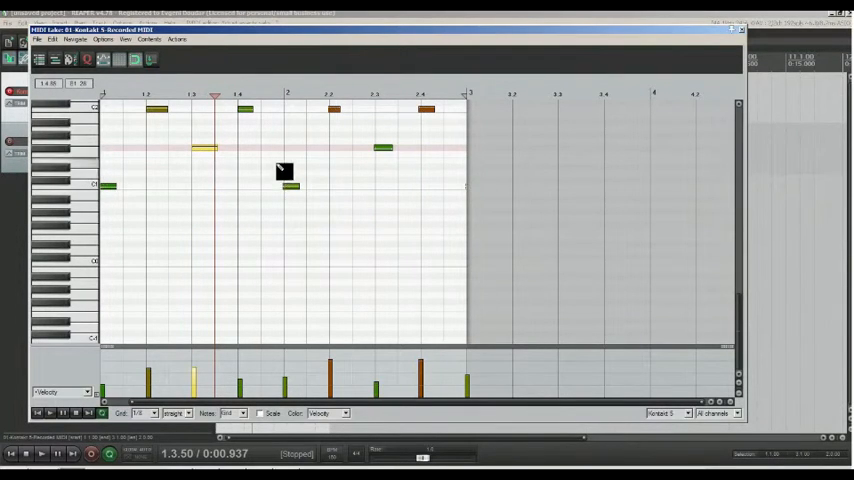
{"action": "left_click", "coordinate": [52, 40]}
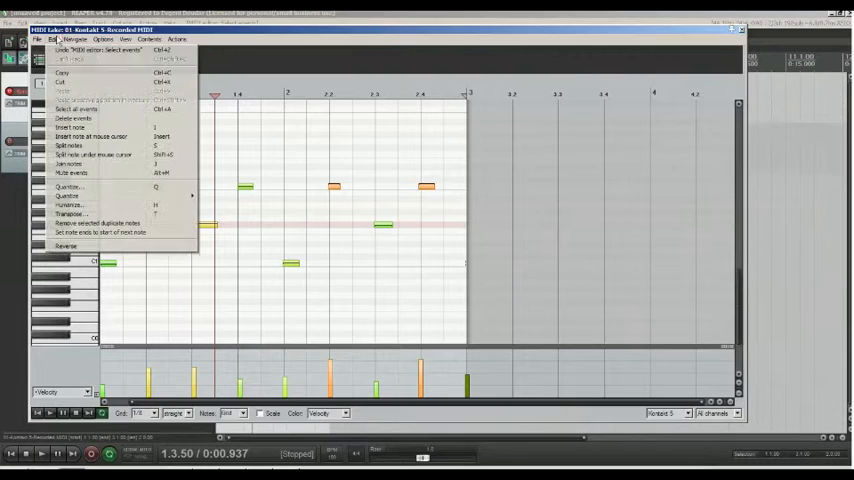
{"action": "mouse_move", "coordinate": [100, 232]}
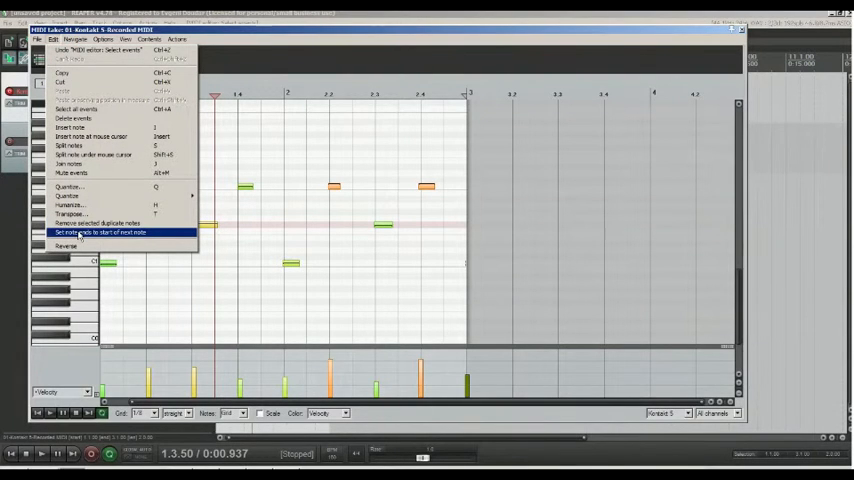
{"action": "left_click", "coordinate": [100, 232]}
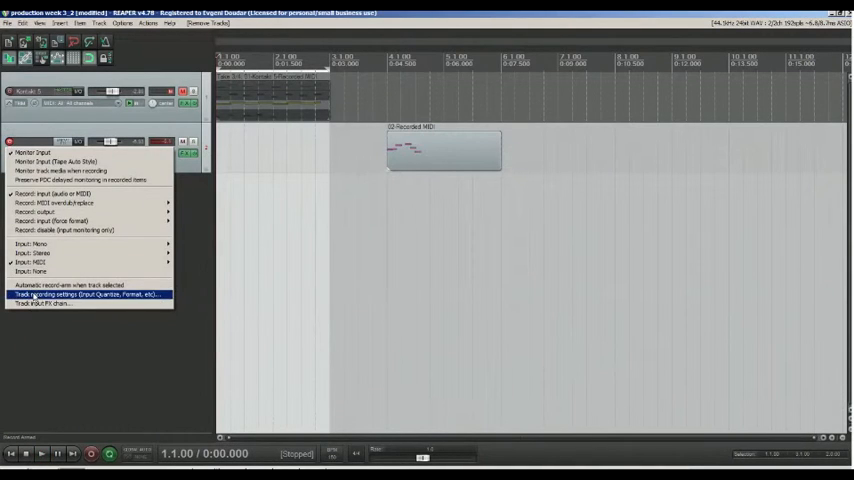
Enable Quantize track MIDI recording in the track's recording settings and open the new take in the piano roll.
{"action": "left_click", "coordinate": [70, 294]}
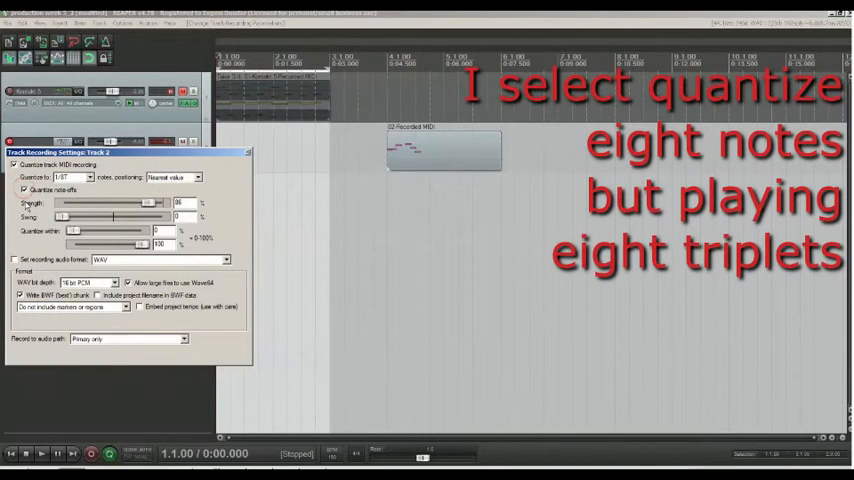
{"action": "left_click", "coordinate": [88, 176]}
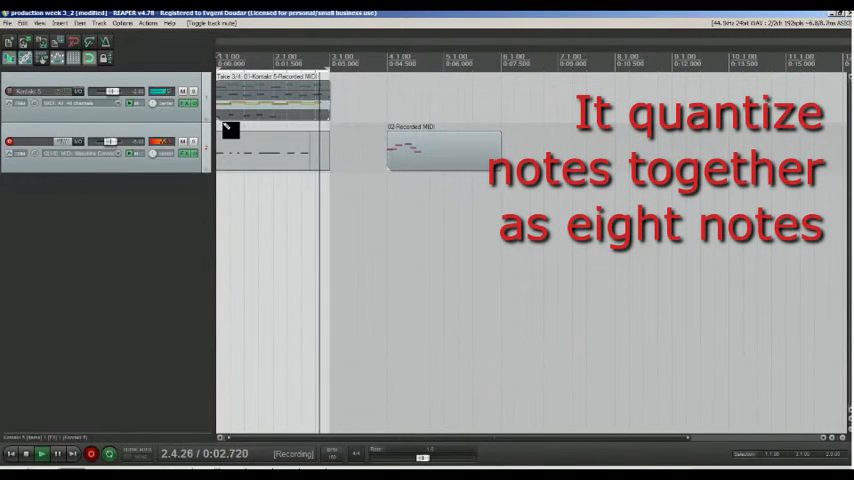
{"action": "double_click", "coordinate": [440, 150]}
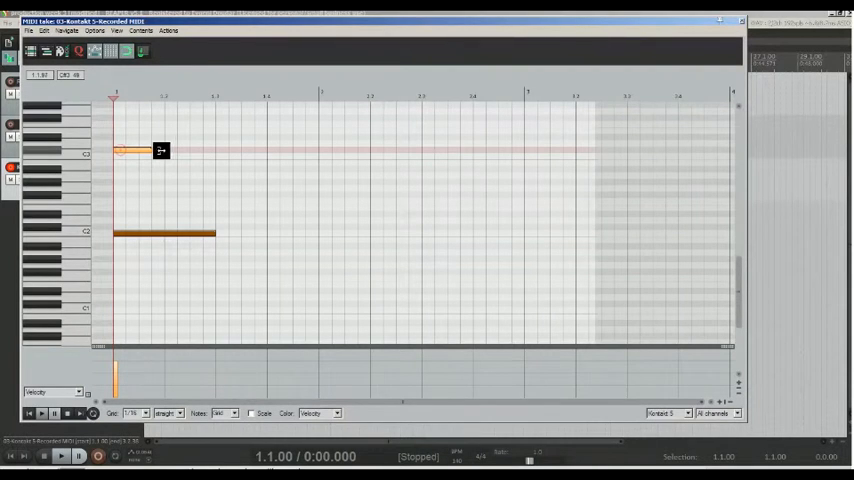
Inspect the new take's quantized notes, then switch to the earlier MIDI take for comparison.
{"action": "left_click", "coordinate": [112, 48]}
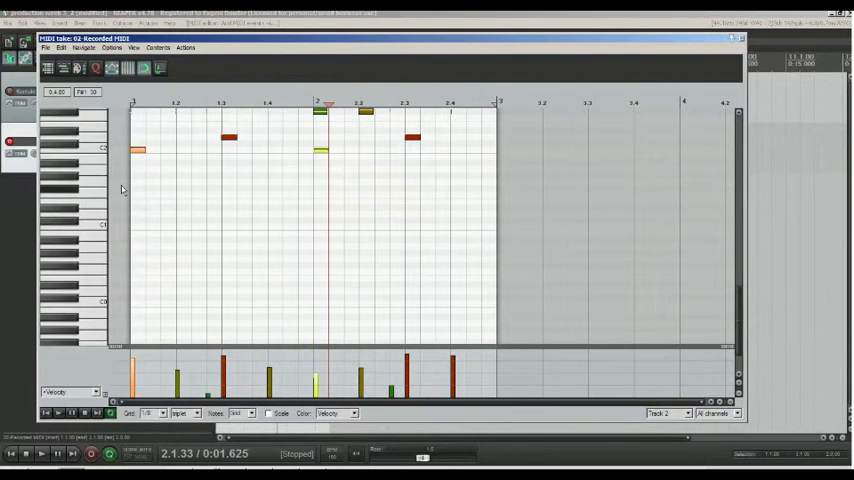
{"action": "left_click", "coordinate": [40, 452]}
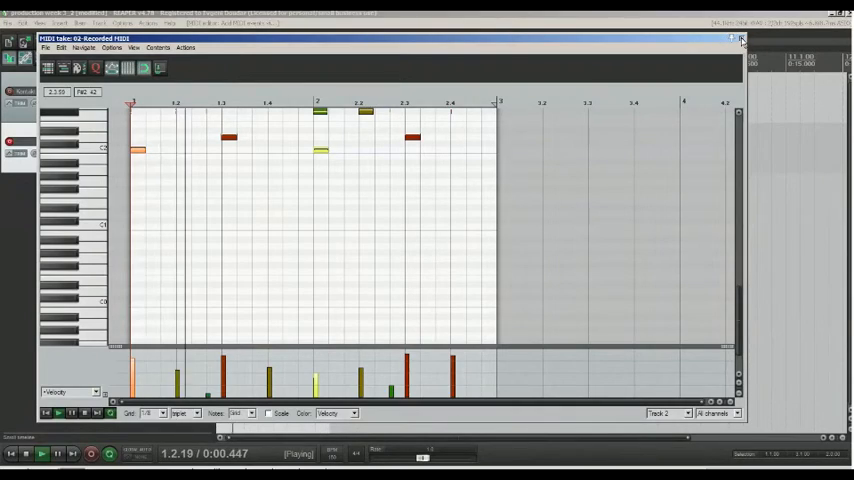
Close the MIDI editor to return to the arrange view while playback continues.
{"action": "left_click", "coordinate": [740, 40]}
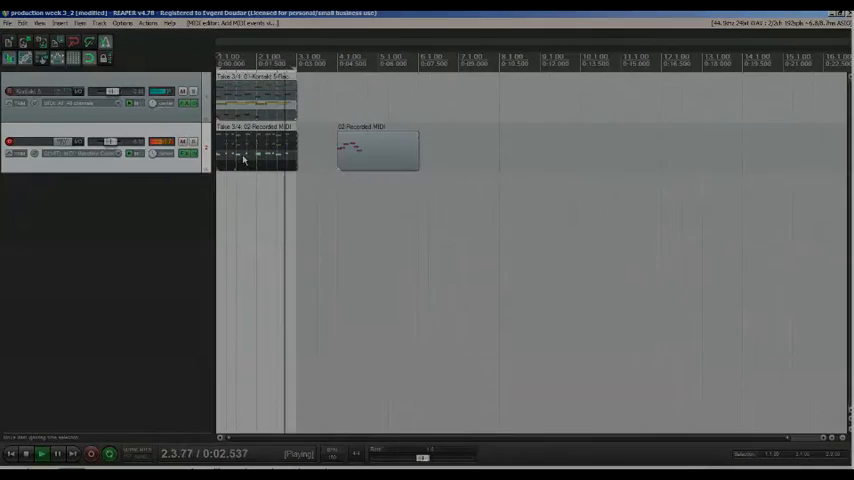